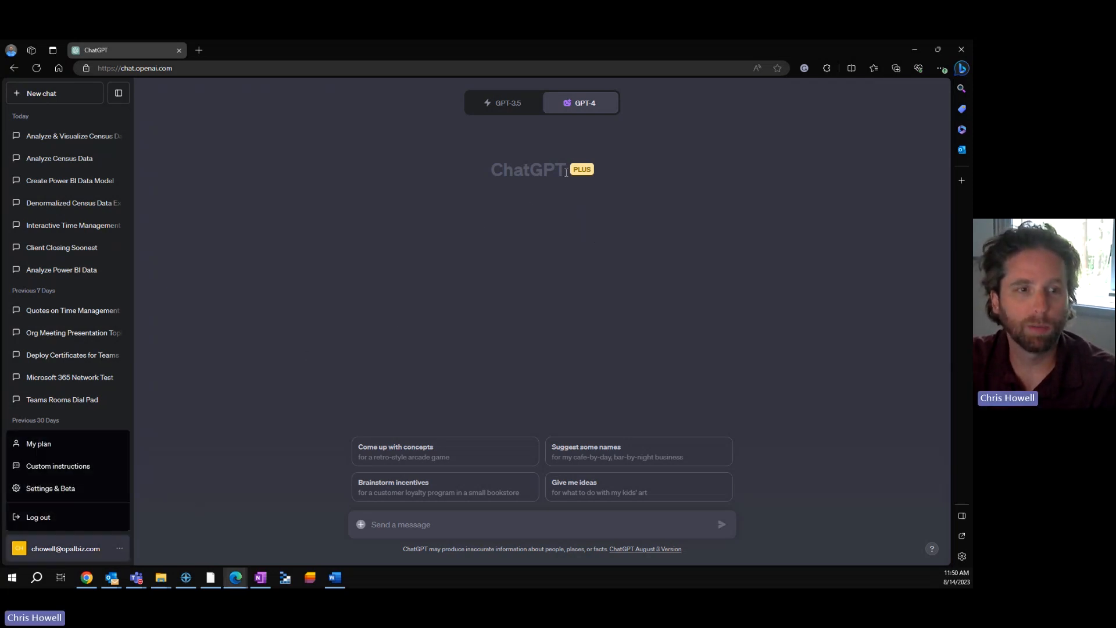
Confirm the Code interpreter beta toggle is on in Settings & Beta, then close the dialog
{"action": "left_click", "coordinate": [49, 488]}
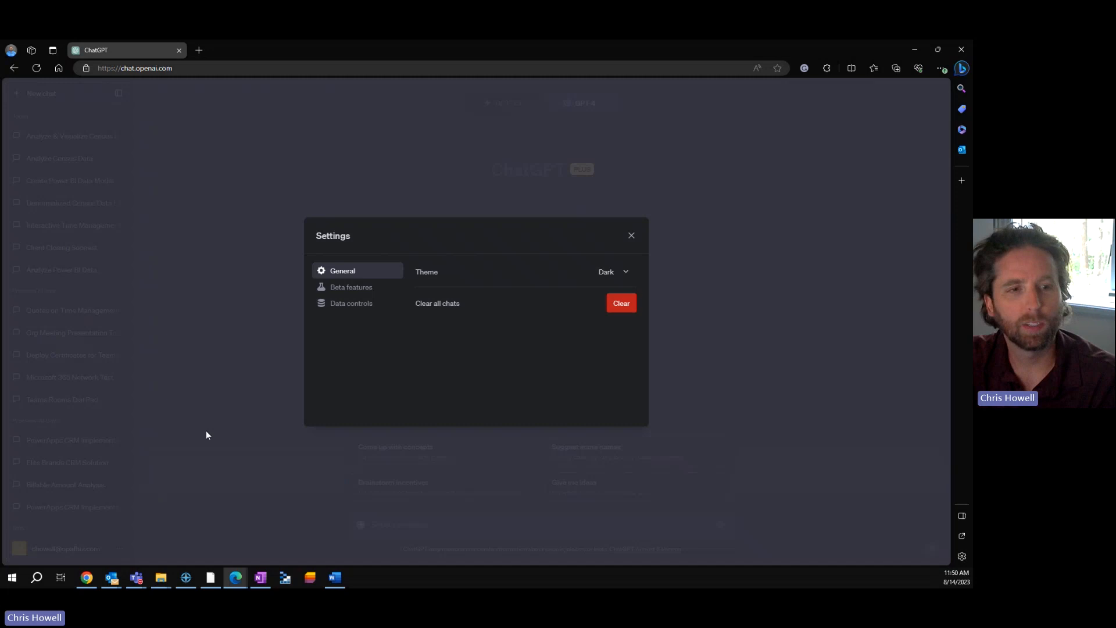
{"action": "left_click", "coordinate": [351, 286]}
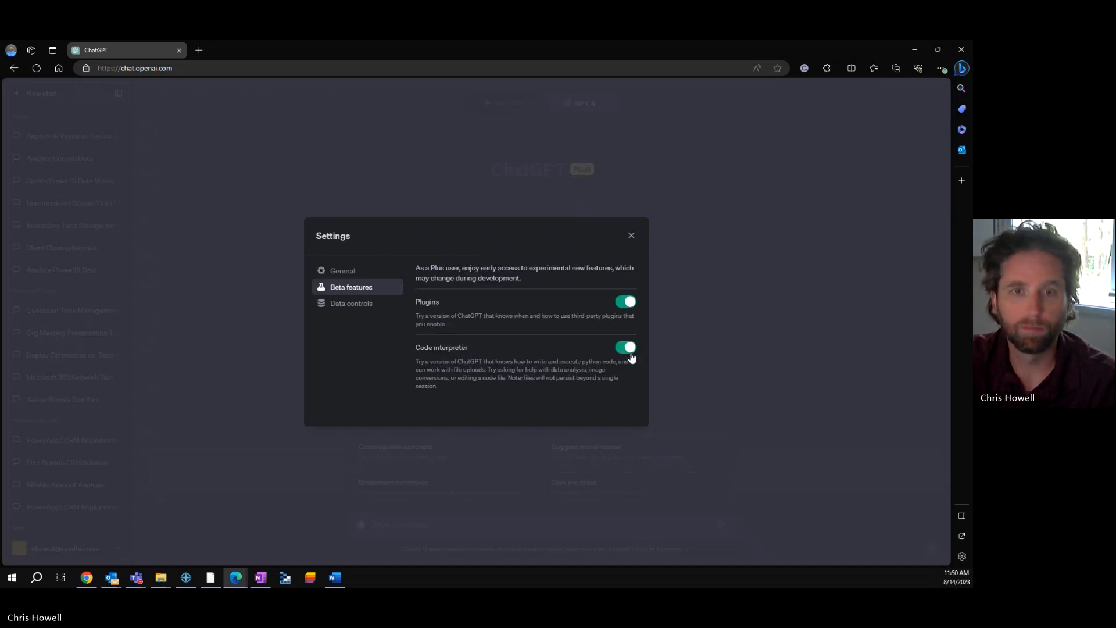
{"action": "left_click", "coordinate": [631, 235]}
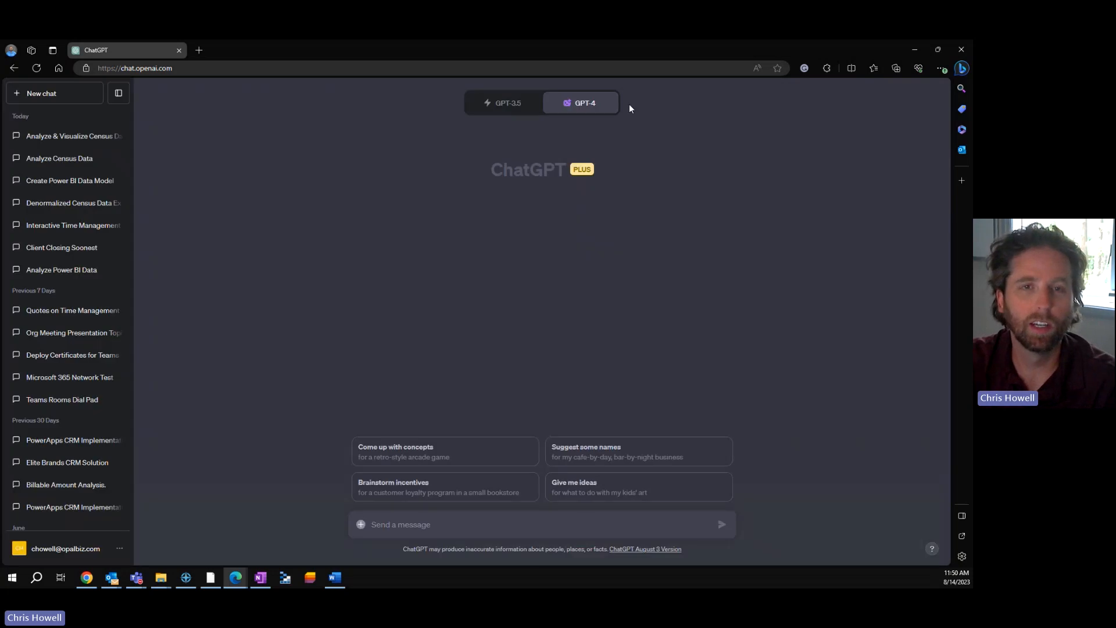
Choose Code Interpreter (Beta) from the GPT-4 model dropdown
{"action": "left_click", "coordinate": [587, 102]}
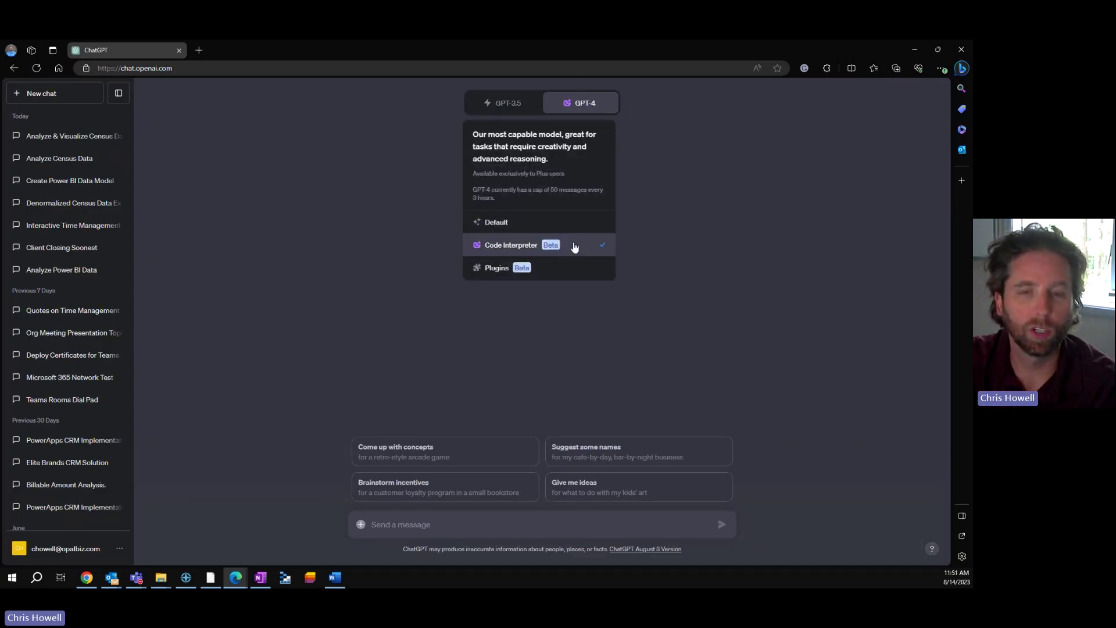
{"action": "mouse_move", "coordinate": [527, 224]}
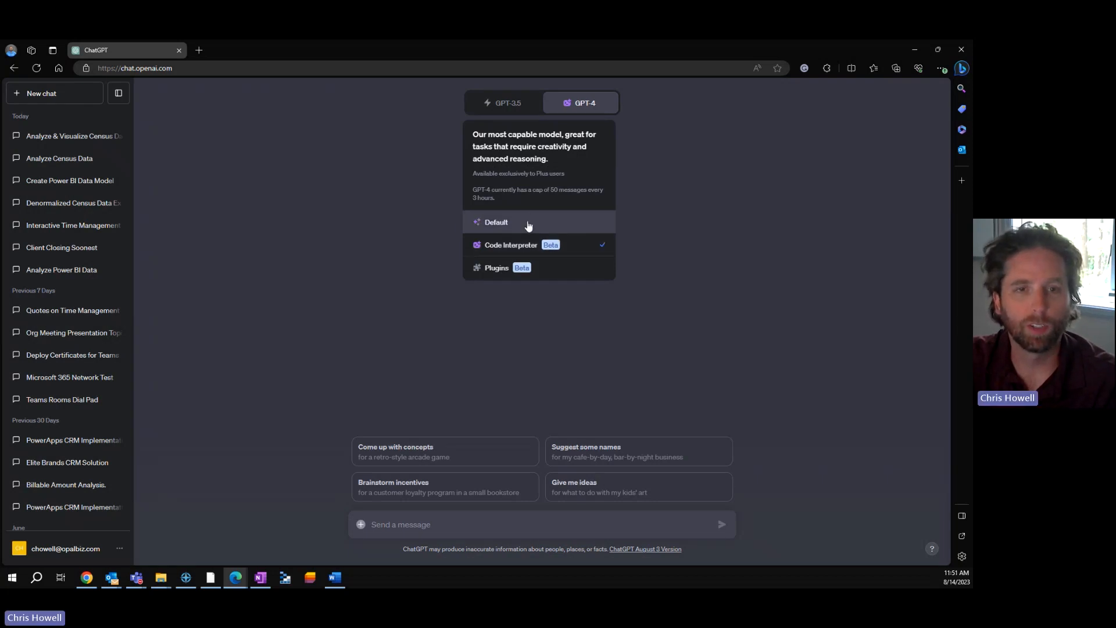
{"action": "left_click", "coordinate": [496, 222]}
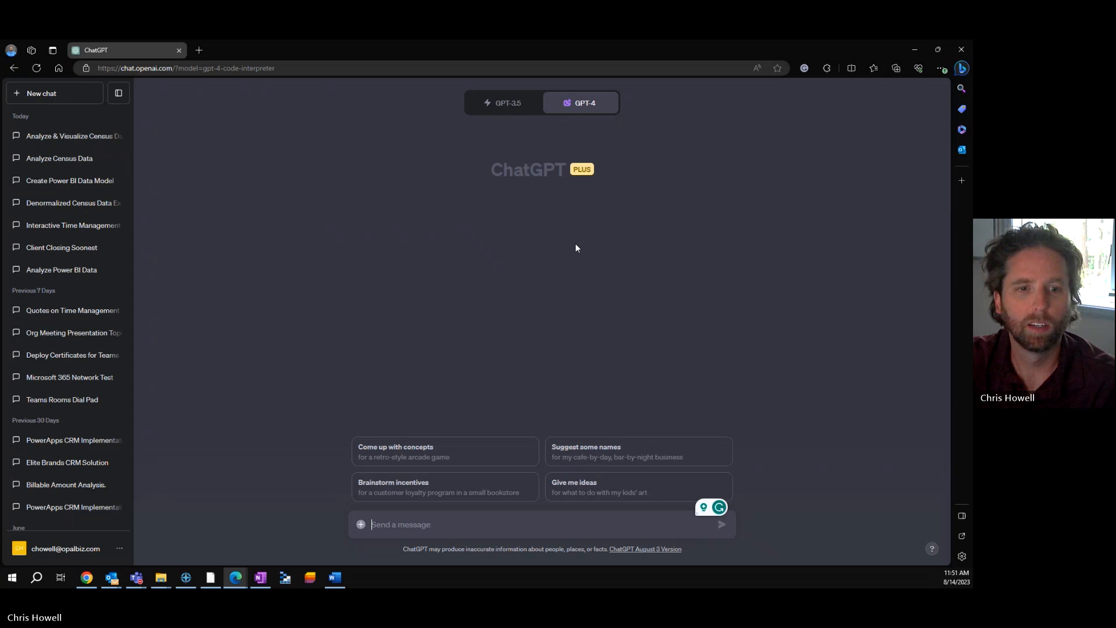
{"action": "mouse_move", "coordinate": [360, 525]}
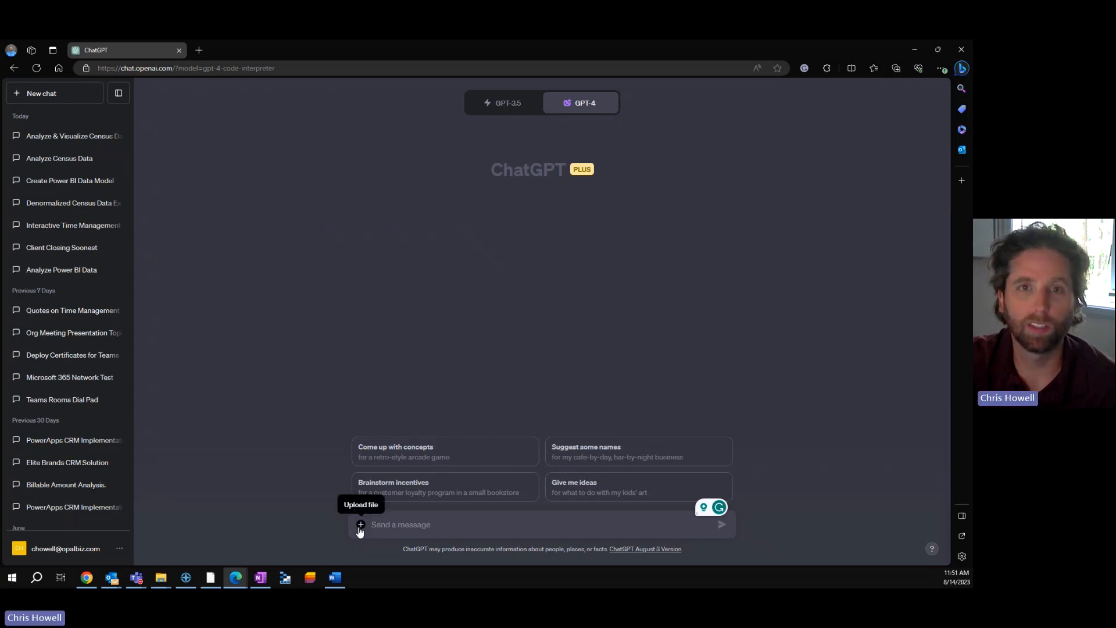
{"action": "mouse_move", "coordinate": [545, 239]}
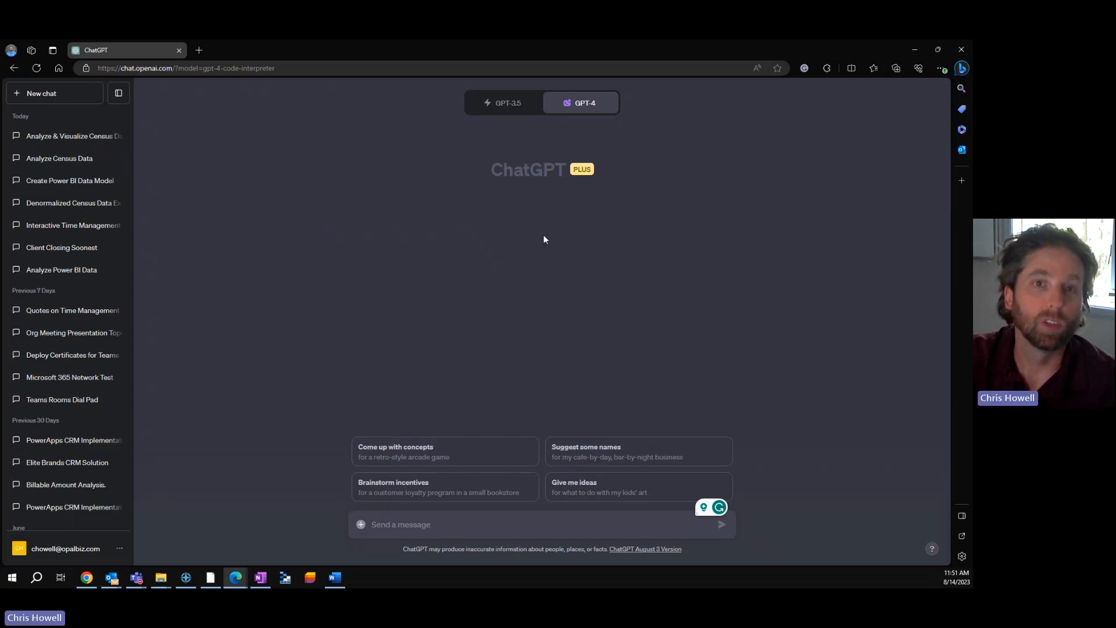
{"action": "mouse_move", "coordinate": [353, 527]}
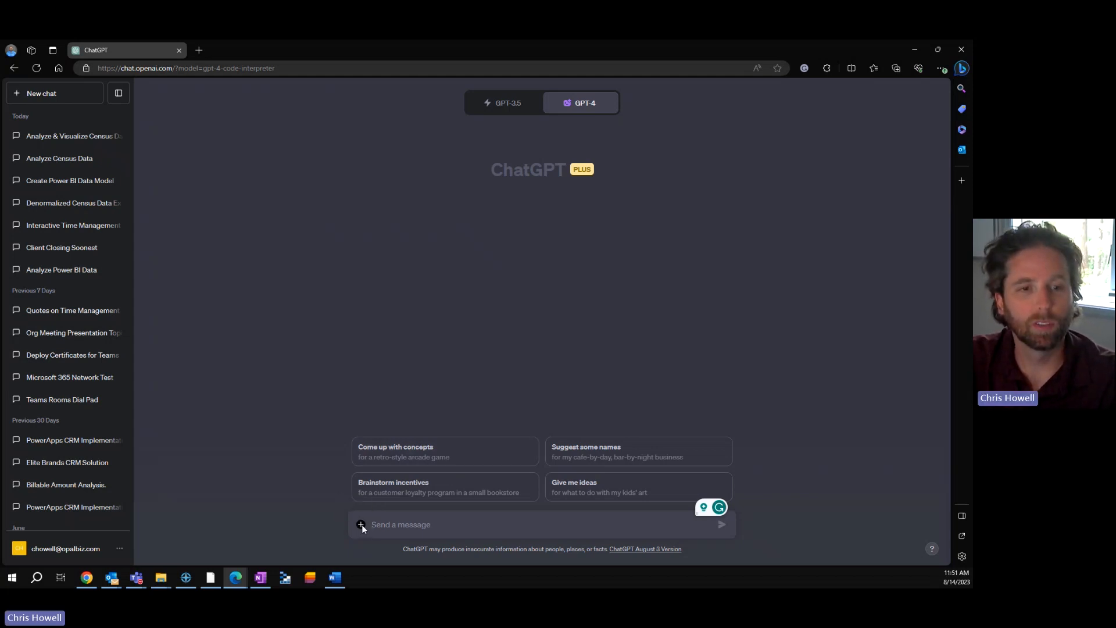
Upload census_data.xlsx and send a prompt asking to analyze it with some graphs and charts
{"action": "left_click", "coordinate": [360, 525]}
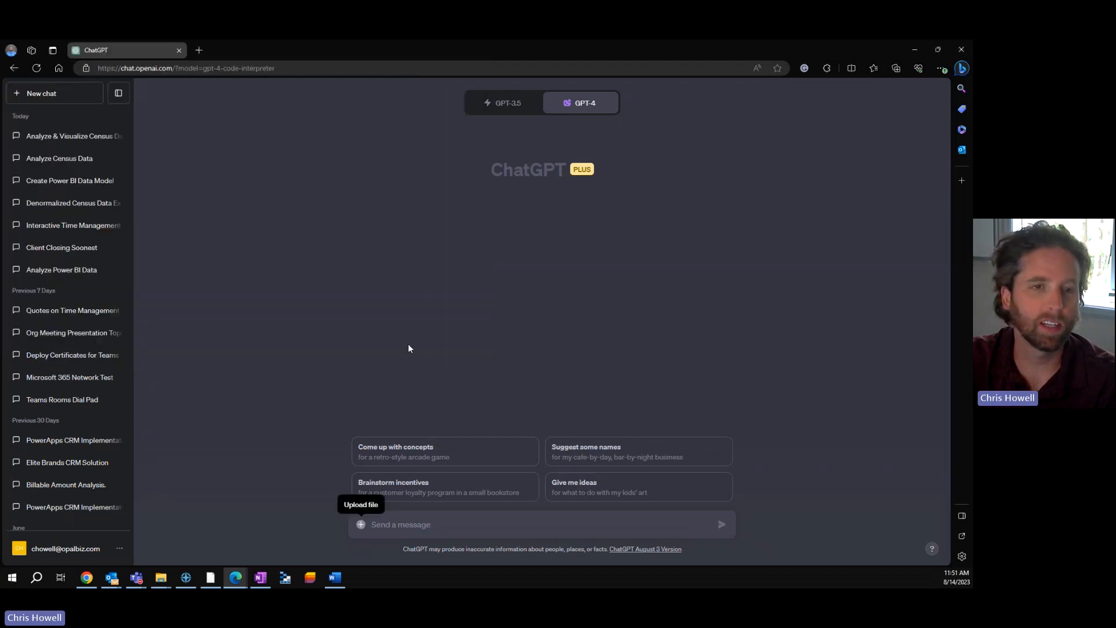
{"action": "left_click", "coordinate": [361, 524]}
{"action": "type", "text": "Please analyze the data in the file and provide"}
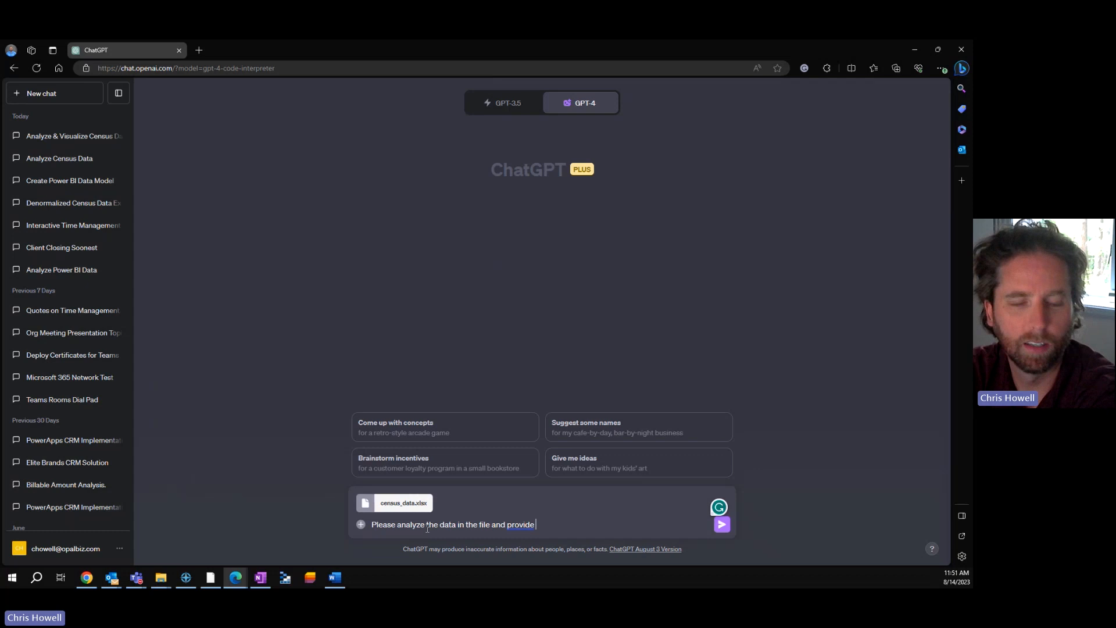
{"action": "type", "text": "some graphs"}
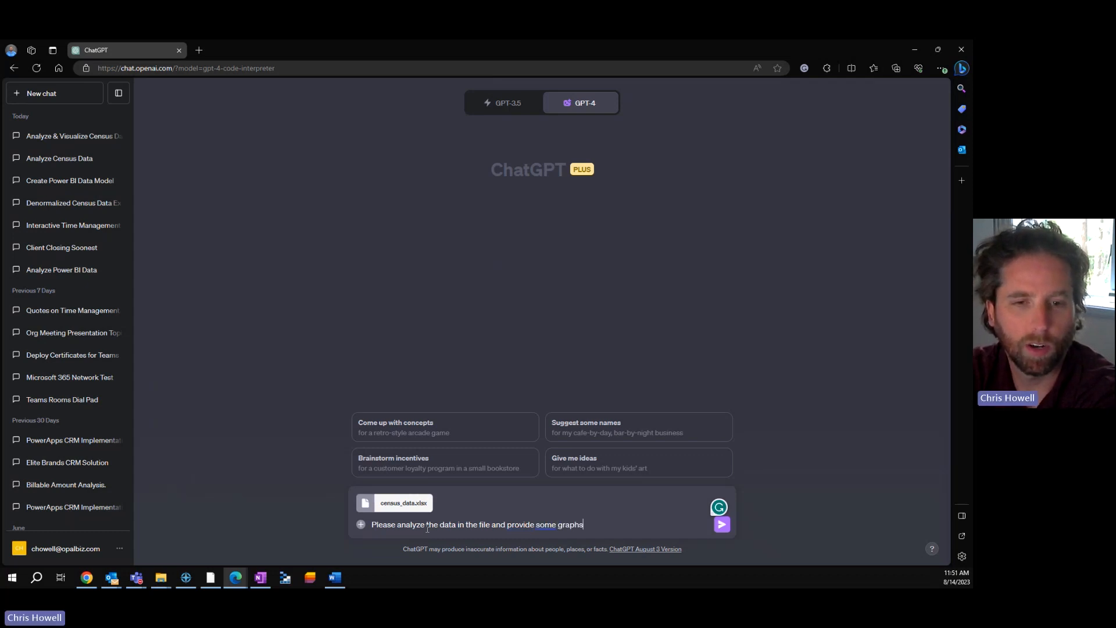
{"action": "type", "text": "and charts"}
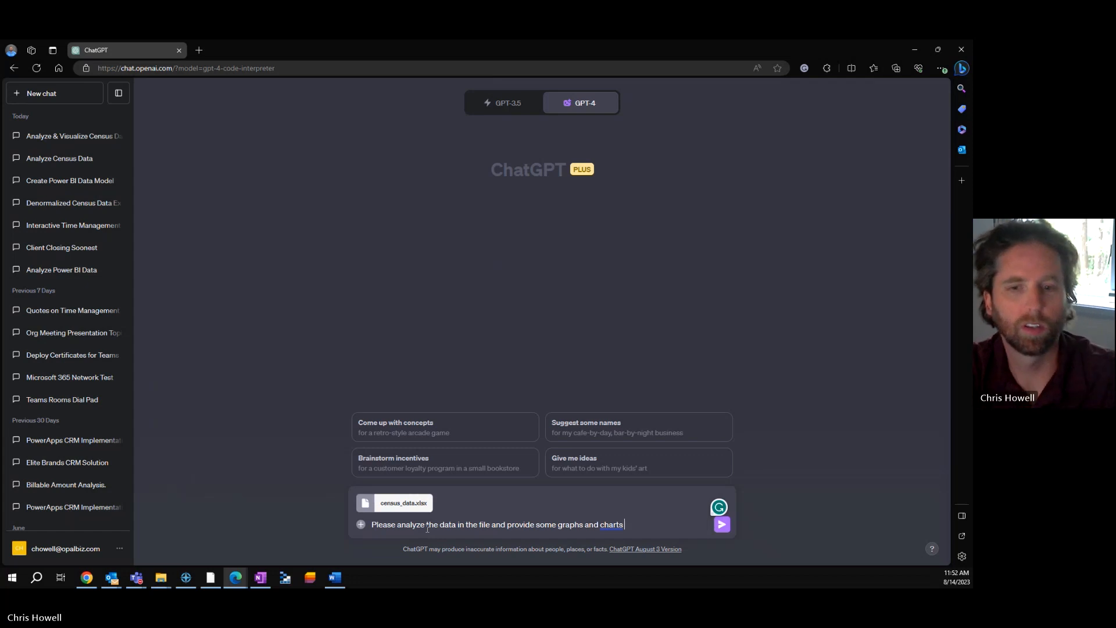
{"action": "left_click", "coordinate": [721, 523]}
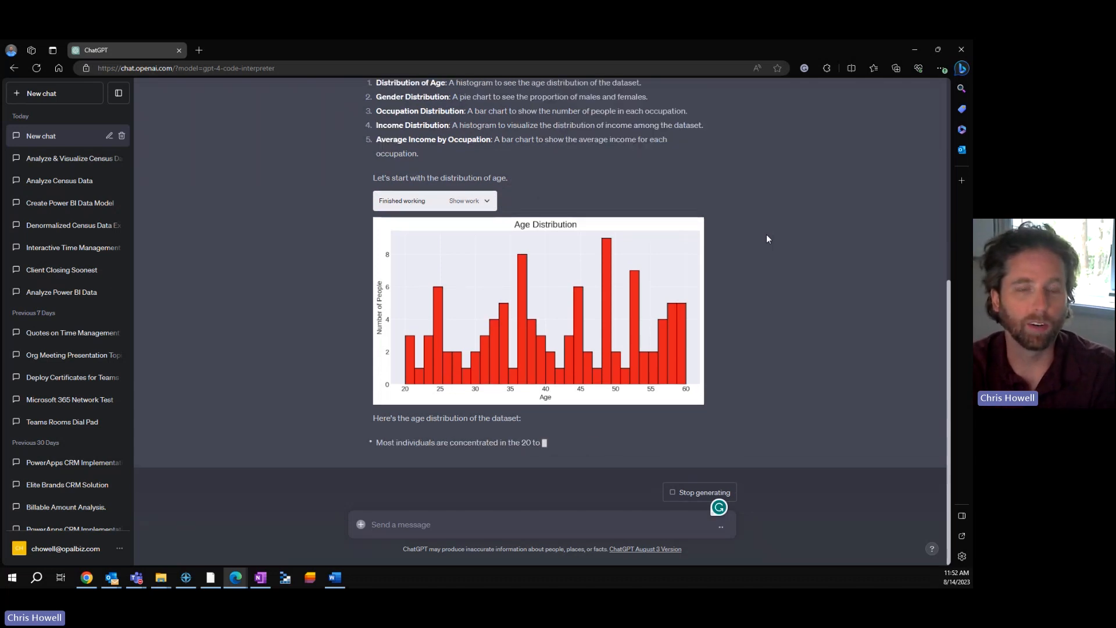
Scroll down to follow the Age Distribution histogram and the start of the next chart
{"action": "scroll", "scroll_direction": "down", "scroll_amount": 3}
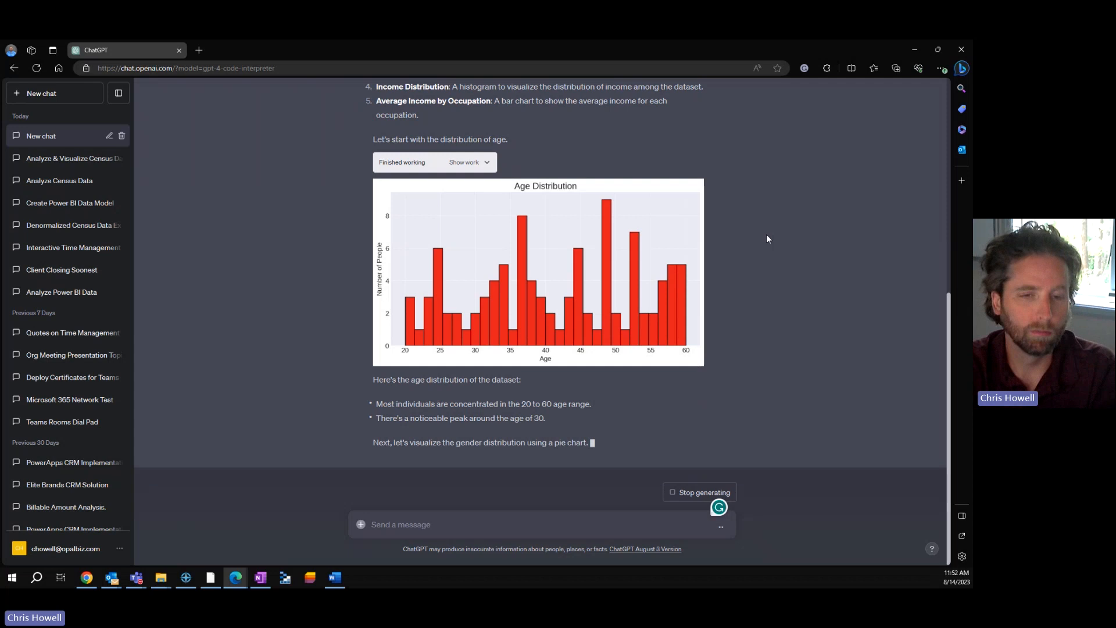
{"action": "scroll", "scroll_direction": "down", "scroll_amount": 3}
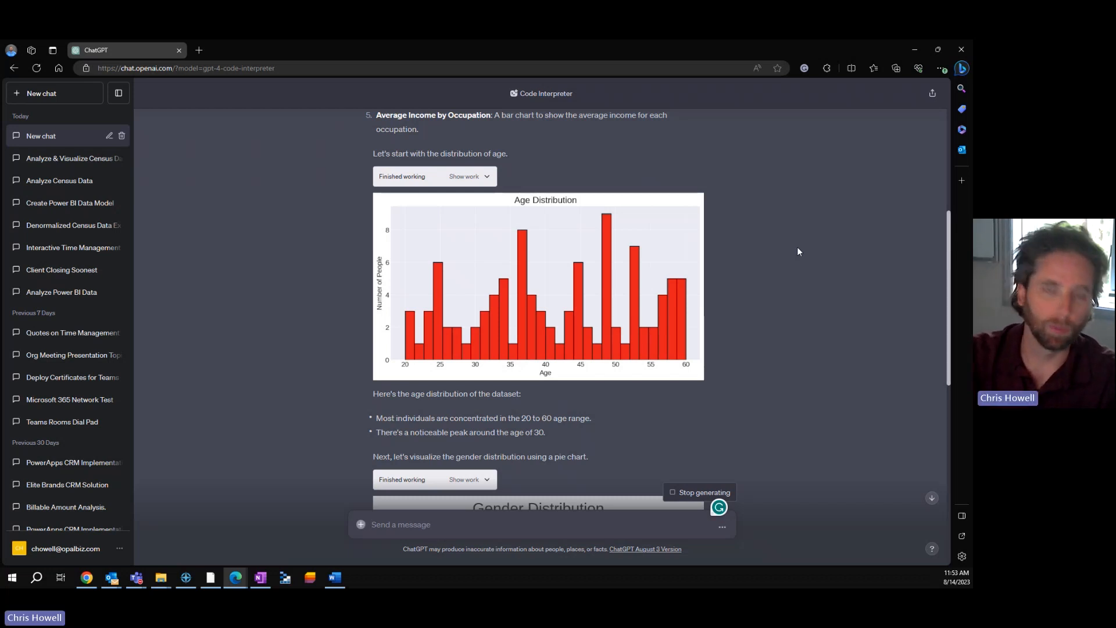
Scroll through the gender, occupation and income charts and their summaries as they generate
{"action": "scroll", "scroll_direction": "down", "scroll_amount": 3}
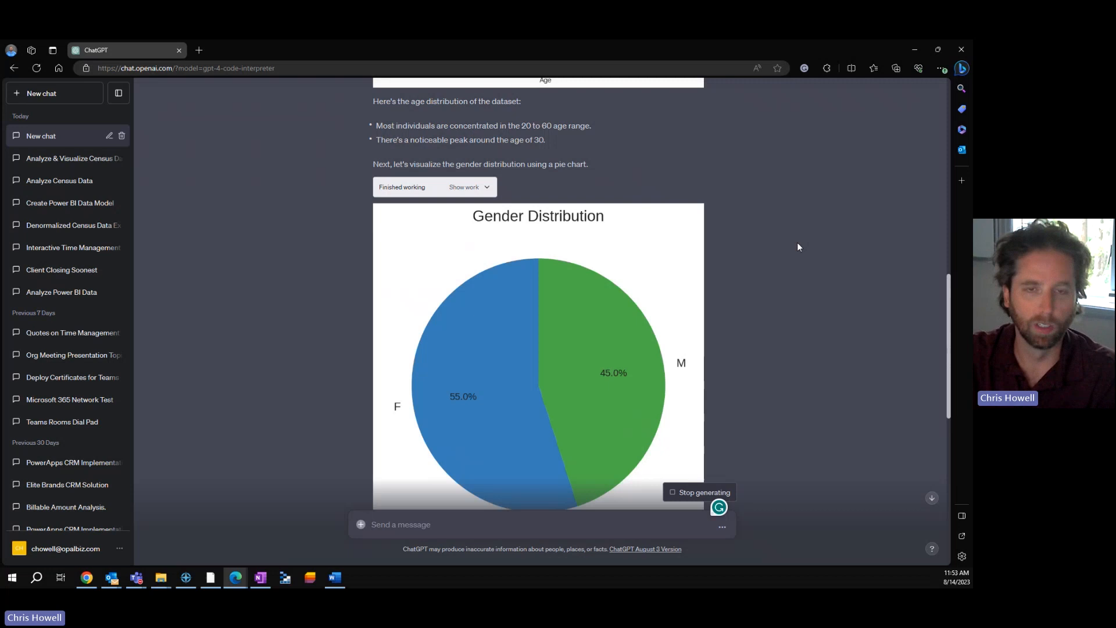
{"action": "scroll", "scroll_direction": "down", "scroll_amount": 3}
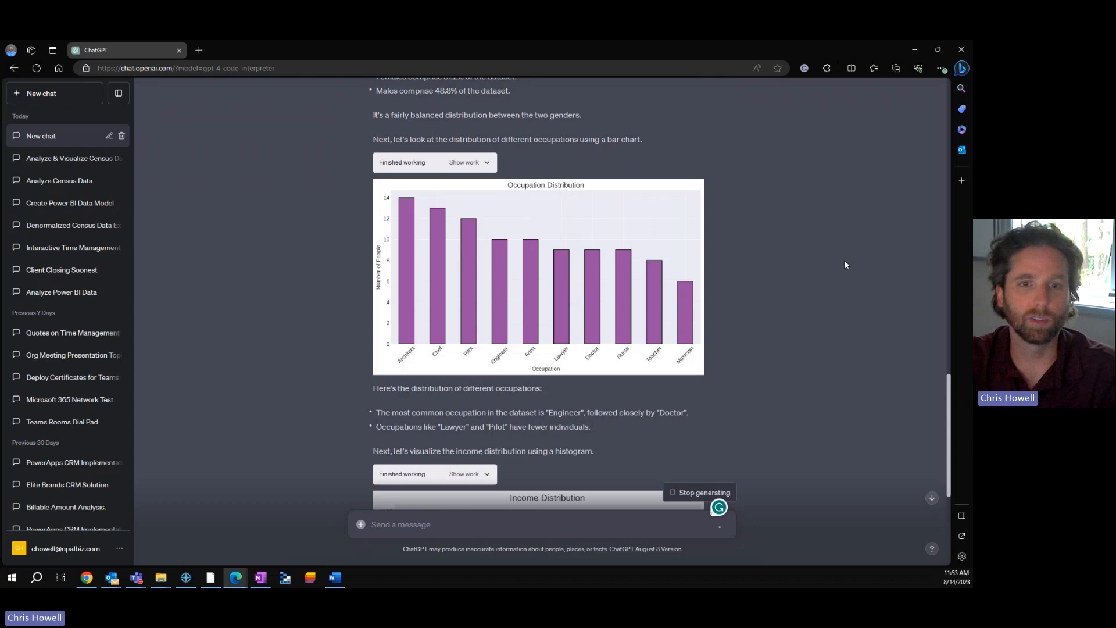
{"action": "scroll", "scroll_direction": "down", "scroll_amount": 3}
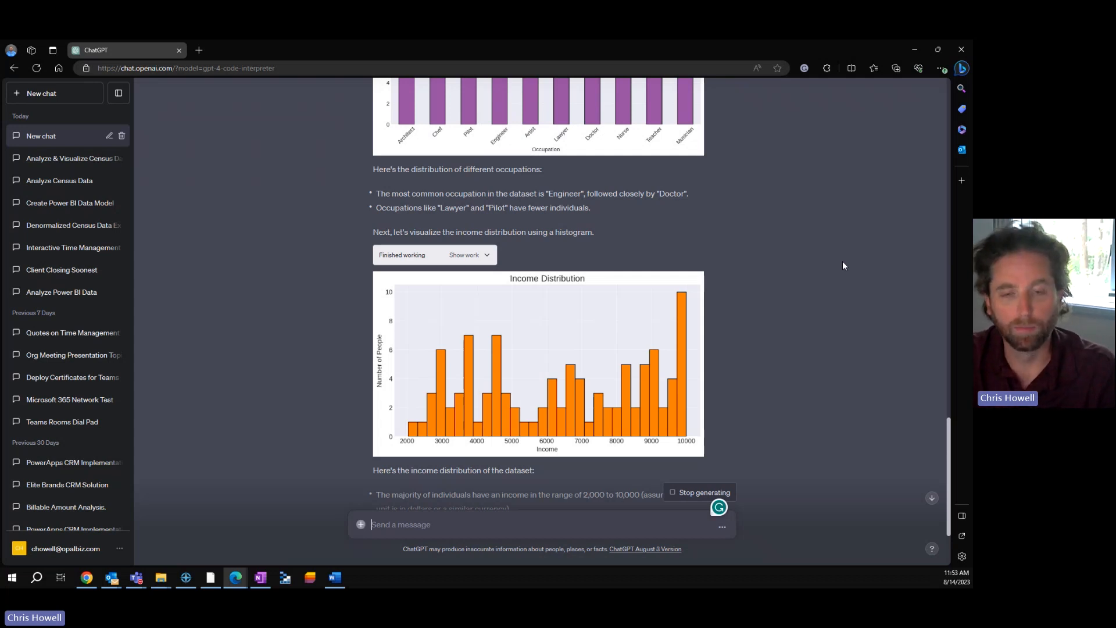
{"action": "mouse_move", "coordinate": [825, 263]}
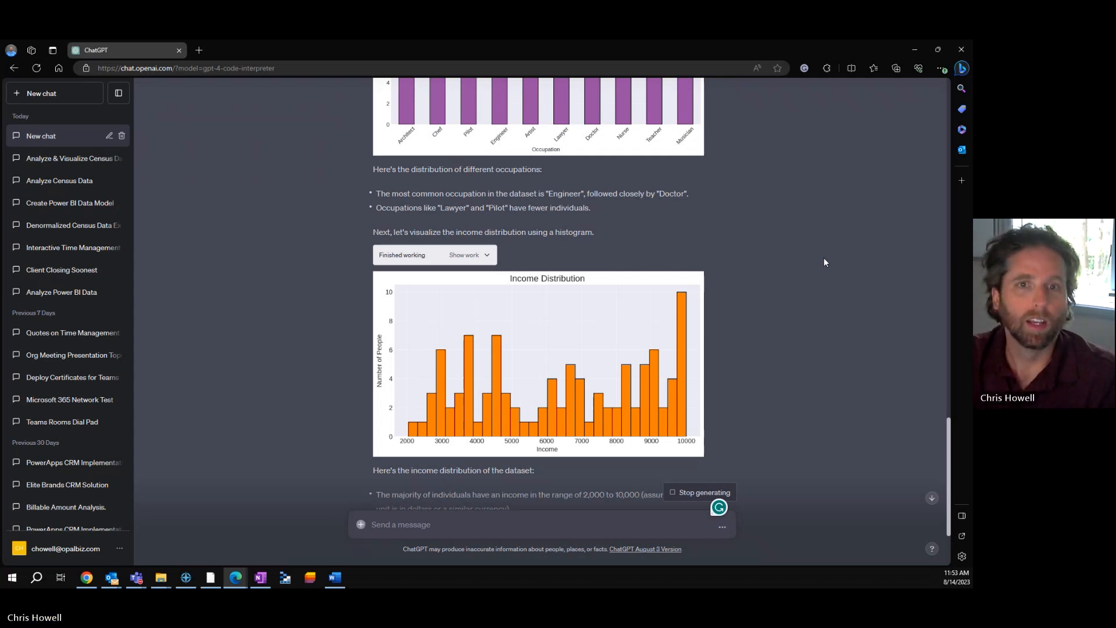
{"action": "scroll", "scroll_direction": "down", "scroll_amount": 3}
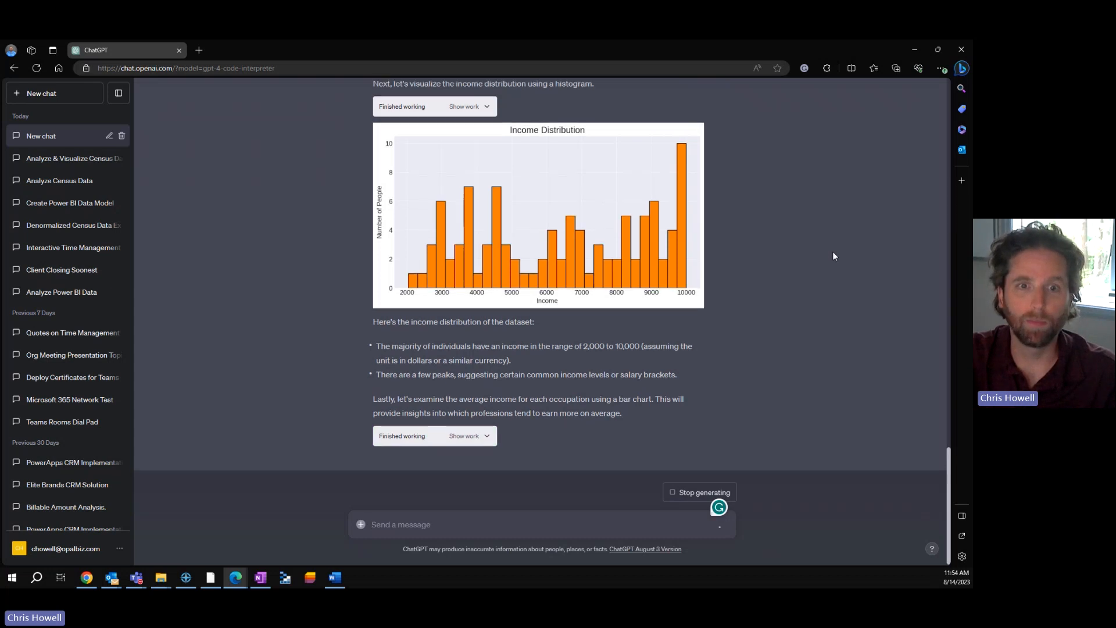
{"action": "scroll", "scroll_direction": "down", "scroll_amount": 3}
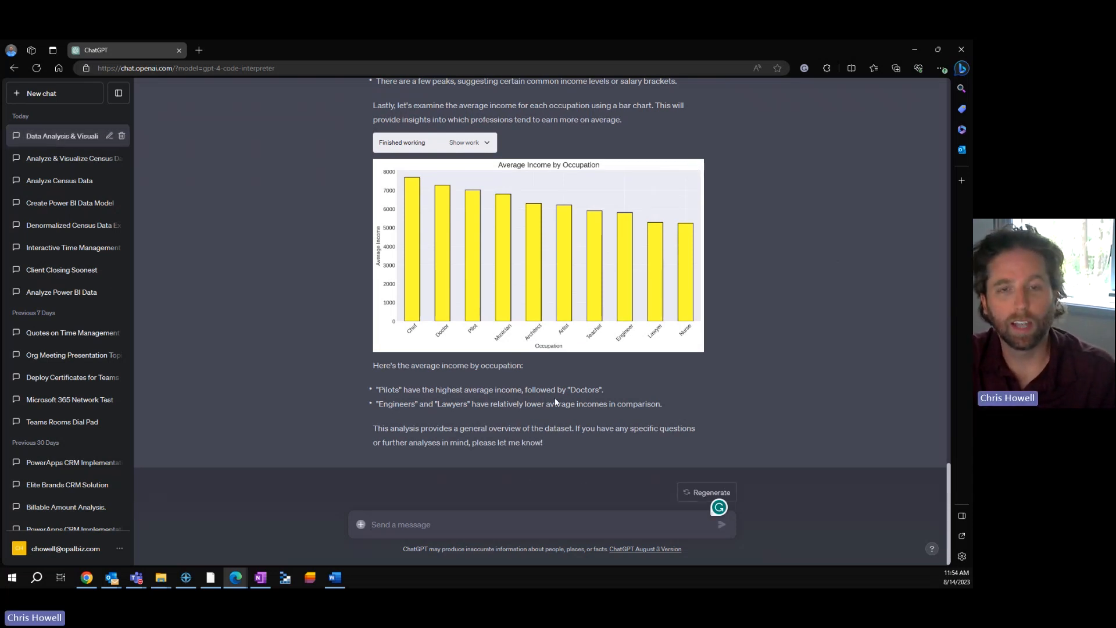
{"action": "mouse_move", "coordinate": [705, 219]}
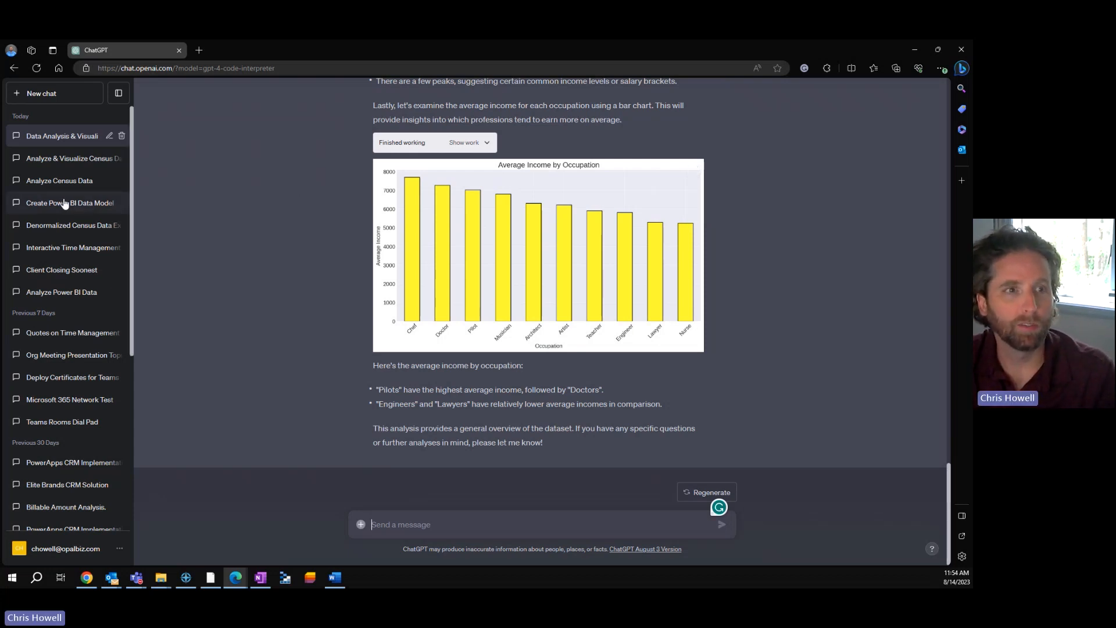
{"action": "mouse_move", "coordinate": [88, 202]}
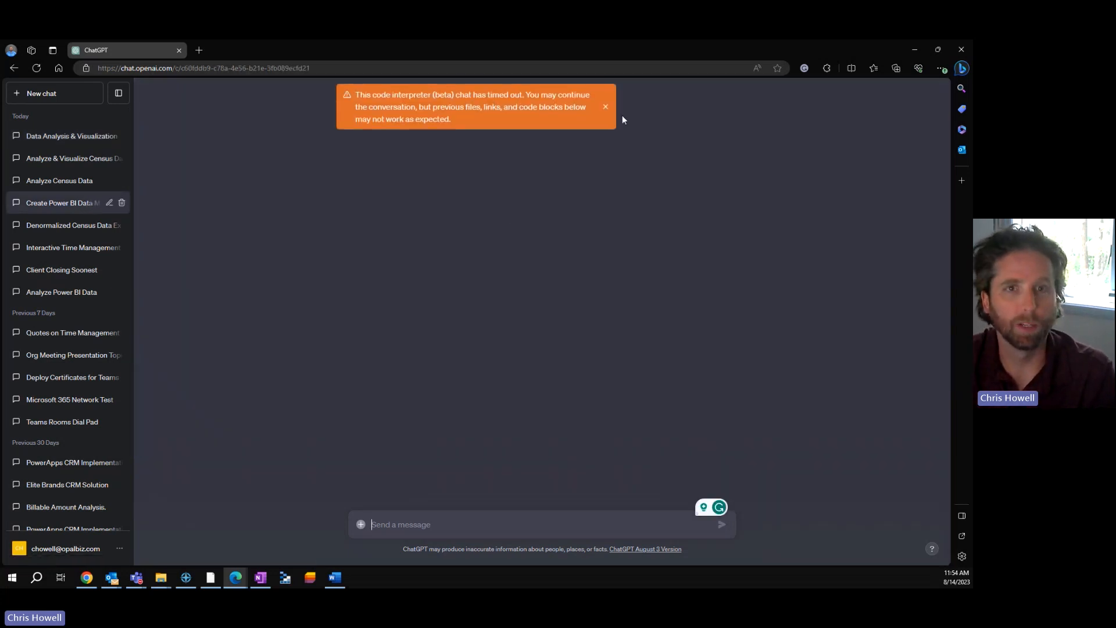
Switch to the Create Power BI Data Model chat, then back to Data Analysis & Visualization
{"action": "left_click", "coordinate": [604, 106]}
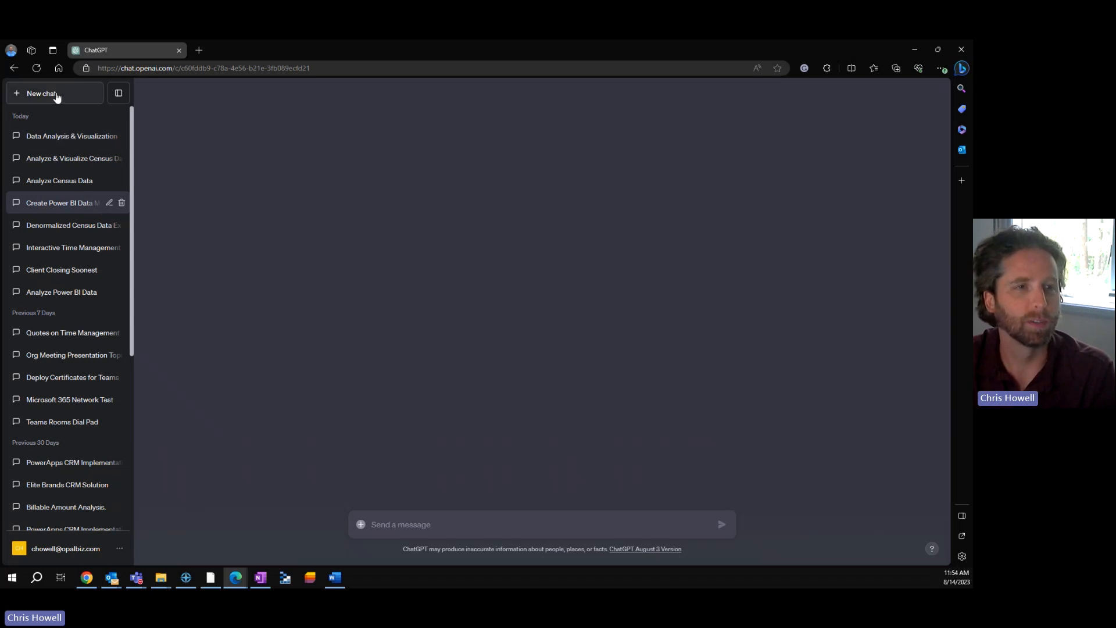
{"action": "left_click", "coordinate": [70, 135]}
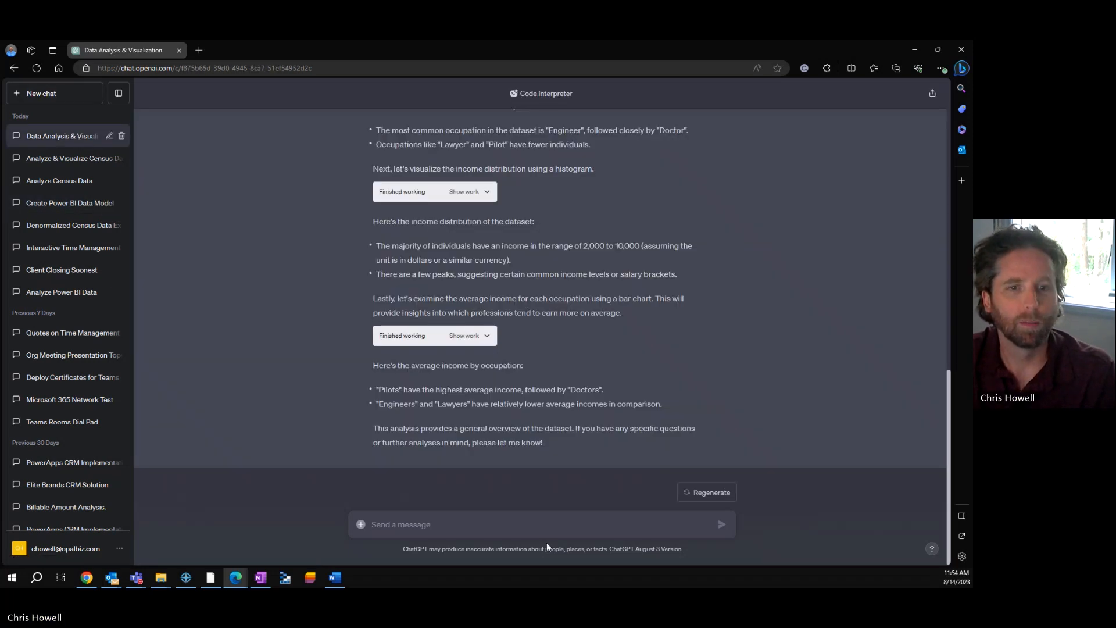
Send the message 'Create a data model for Power BI'
{"action": "type", "text": "c"}
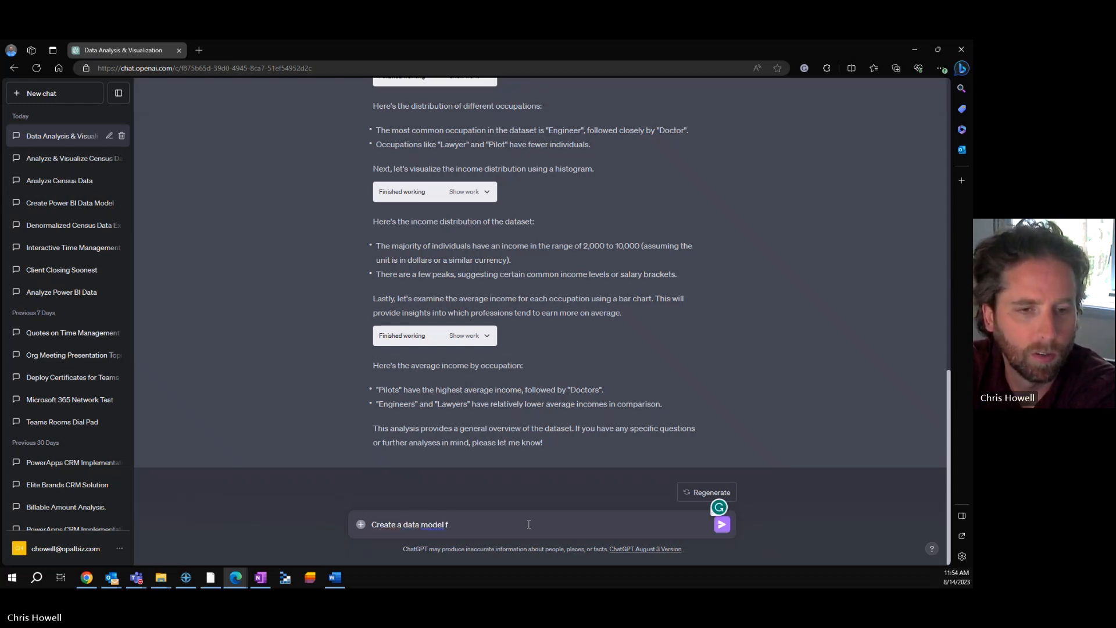
{"action": "type", "text": "or Power BI"}
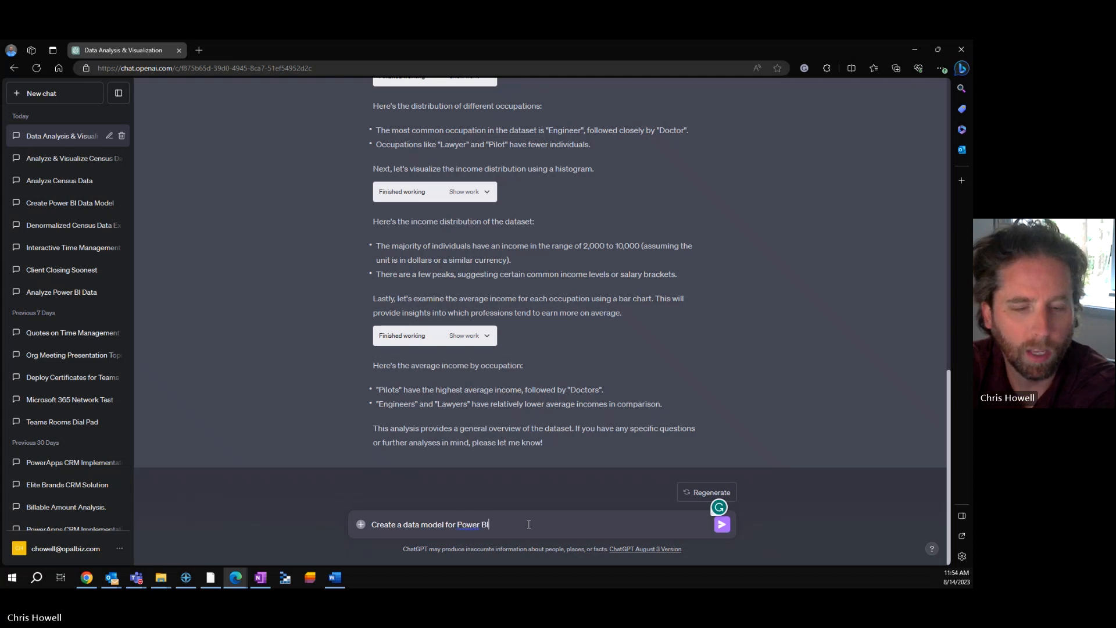
{"action": "left_click", "coordinate": [721, 523]}
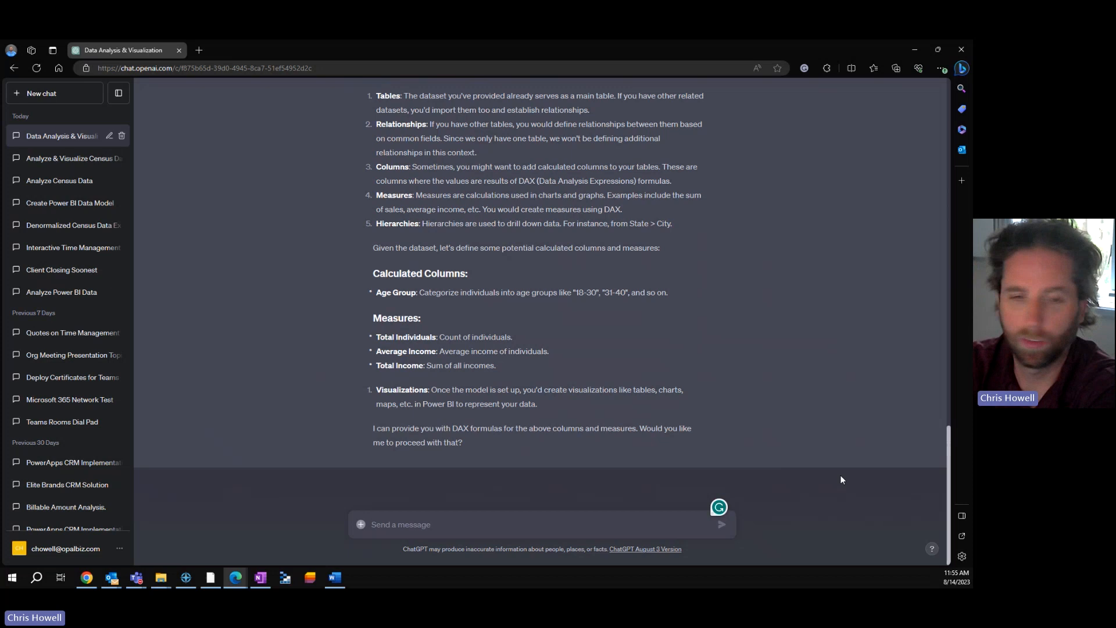
Send 'no Dax, but can you tell me the best dimensions and fact tables based on the data'
{"action": "type", "text": "no Dax,"}
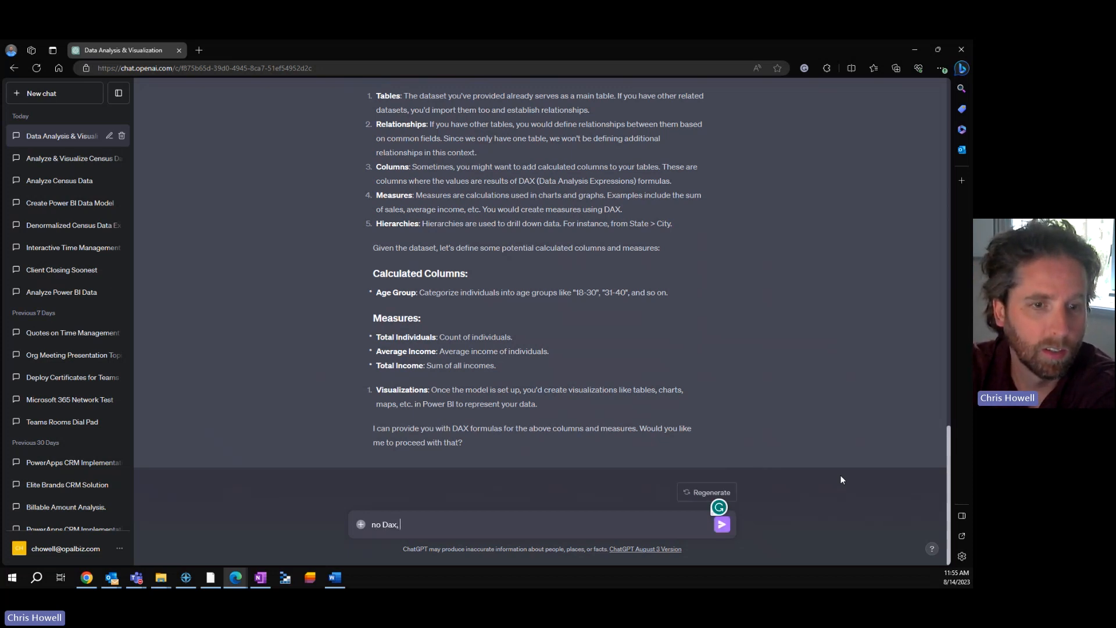
{"action": "type", "text": "but can you tell me the best dimensions and fact tables base"}
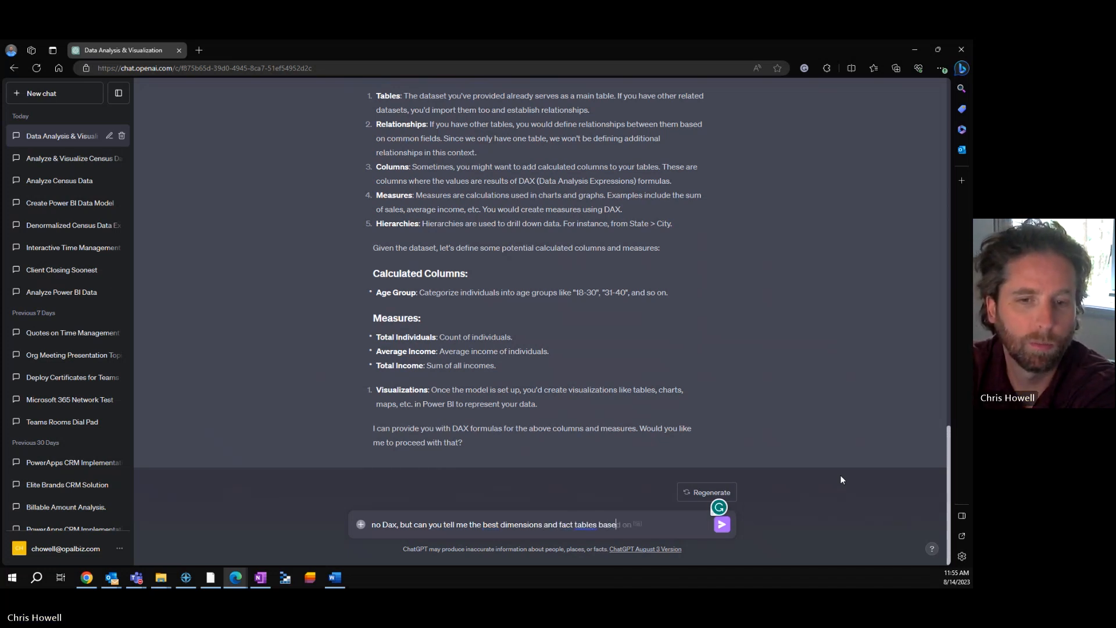
{"action": "type", "text": "on the dat"}
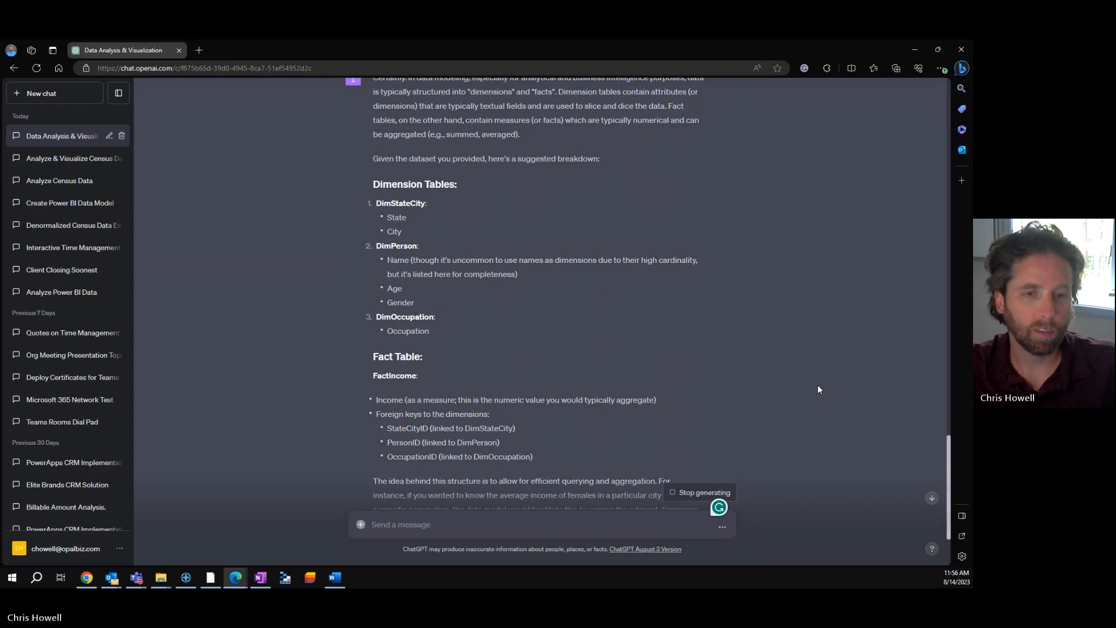
Scroll down to read the DimStateCity, DimPerson, DimOccupation and FactIncome breakdown
{"action": "scroll", "scroll_direction": "down", "scroll_amount": 3}
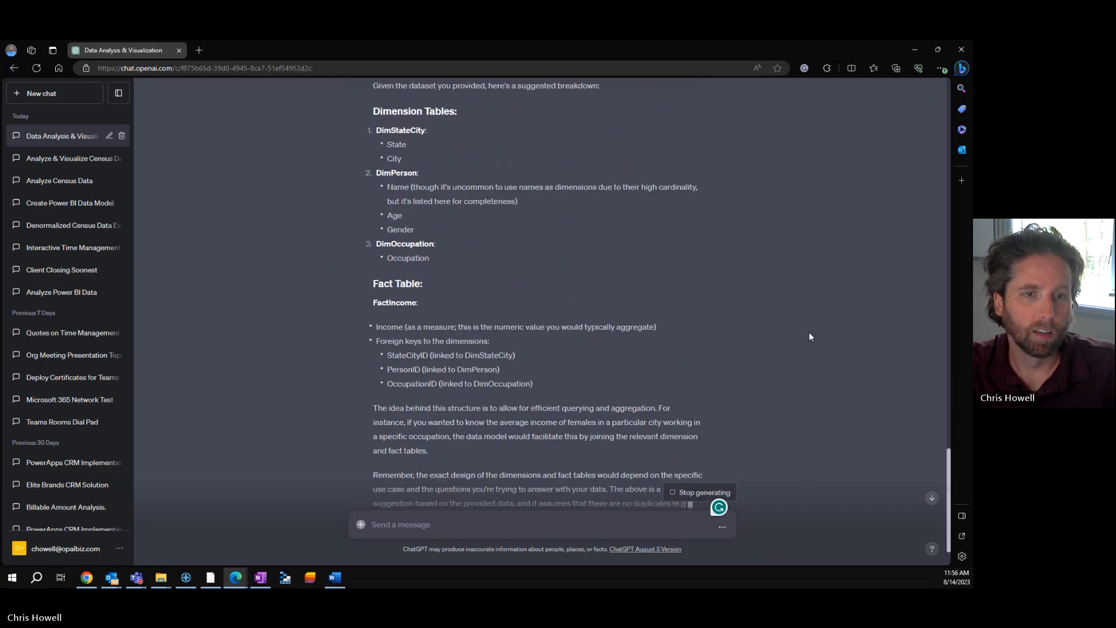
{"action": "scroll", "scroll_direction": "down", "scroll_amount": 3}
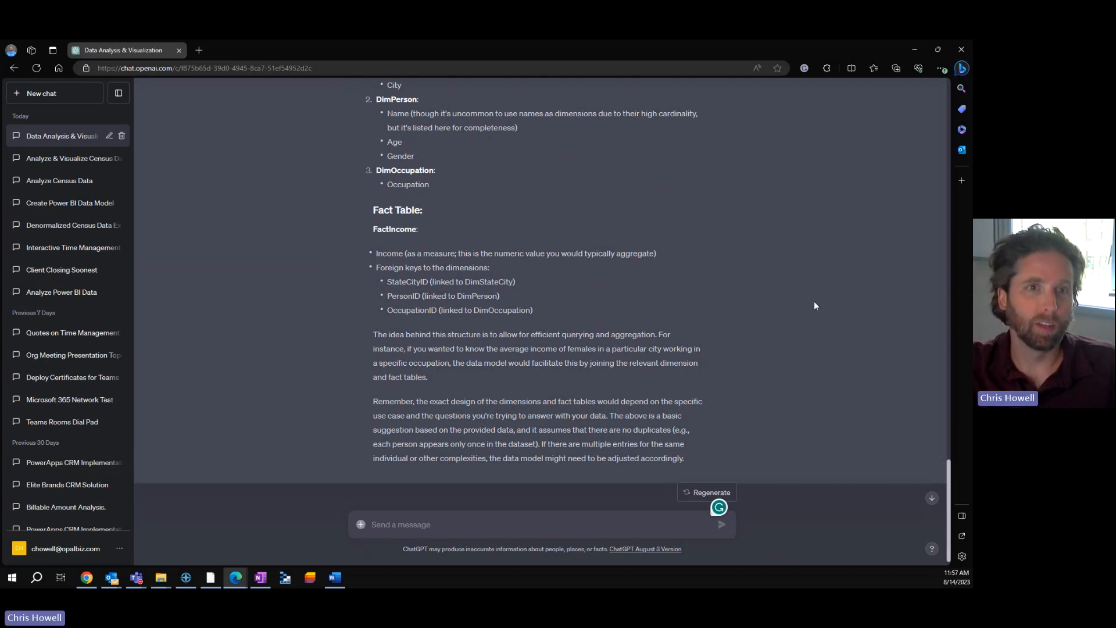
{"action": "mouse_move", "coordinate": [817, 299]}
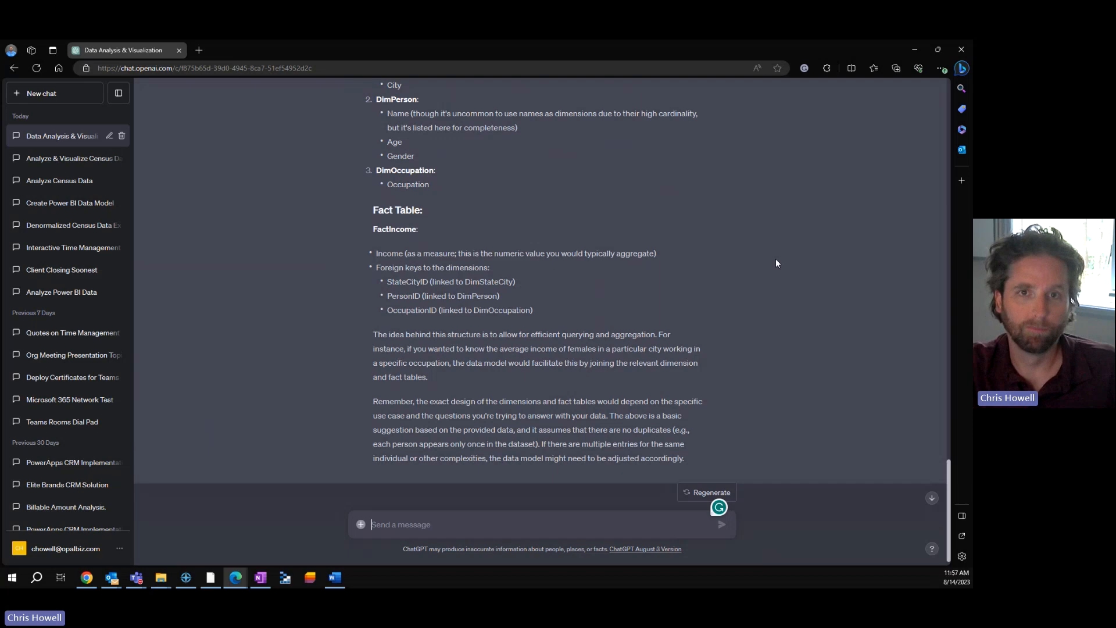
{"action": "mouse_move", "coordinate": [767, 271]}
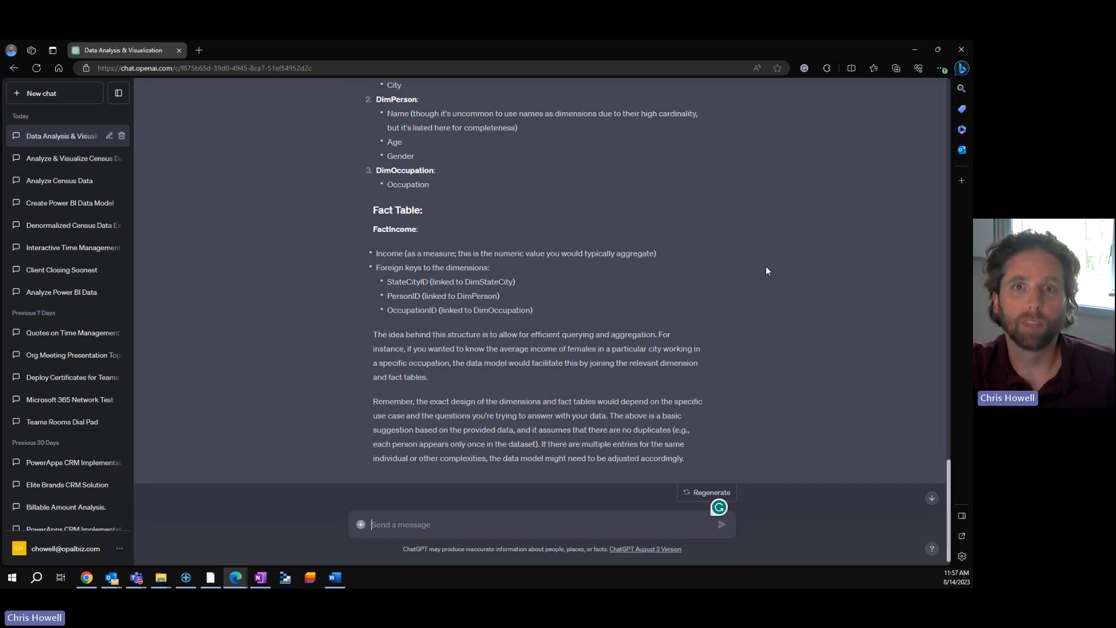